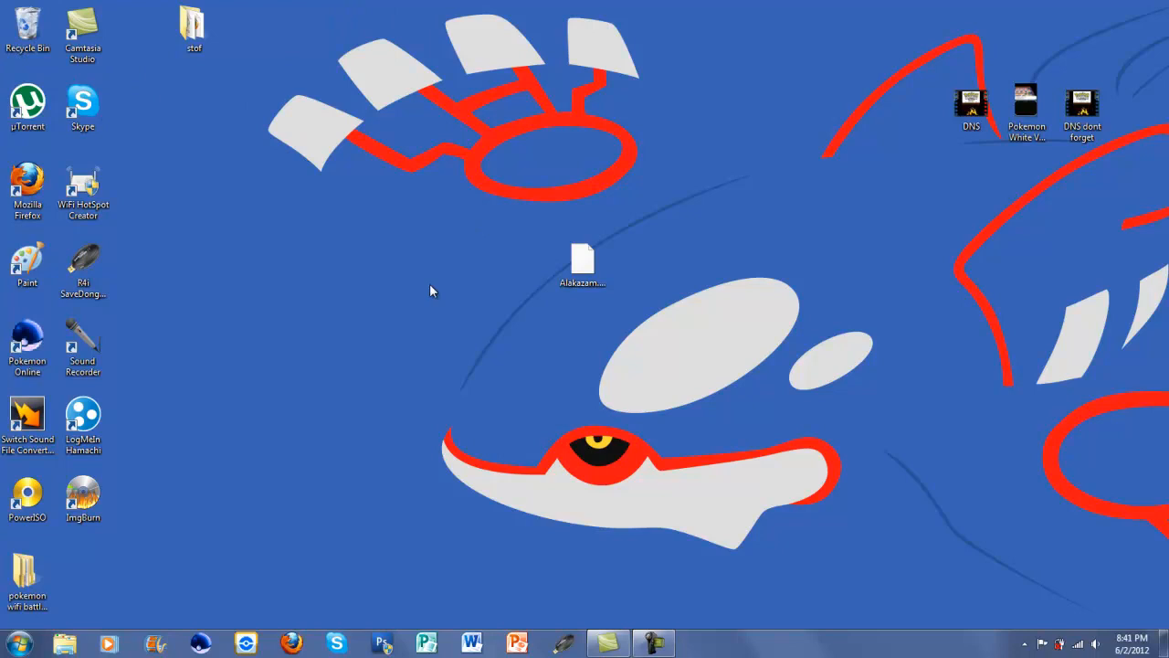
pyautogui.moveTo(345, 471)
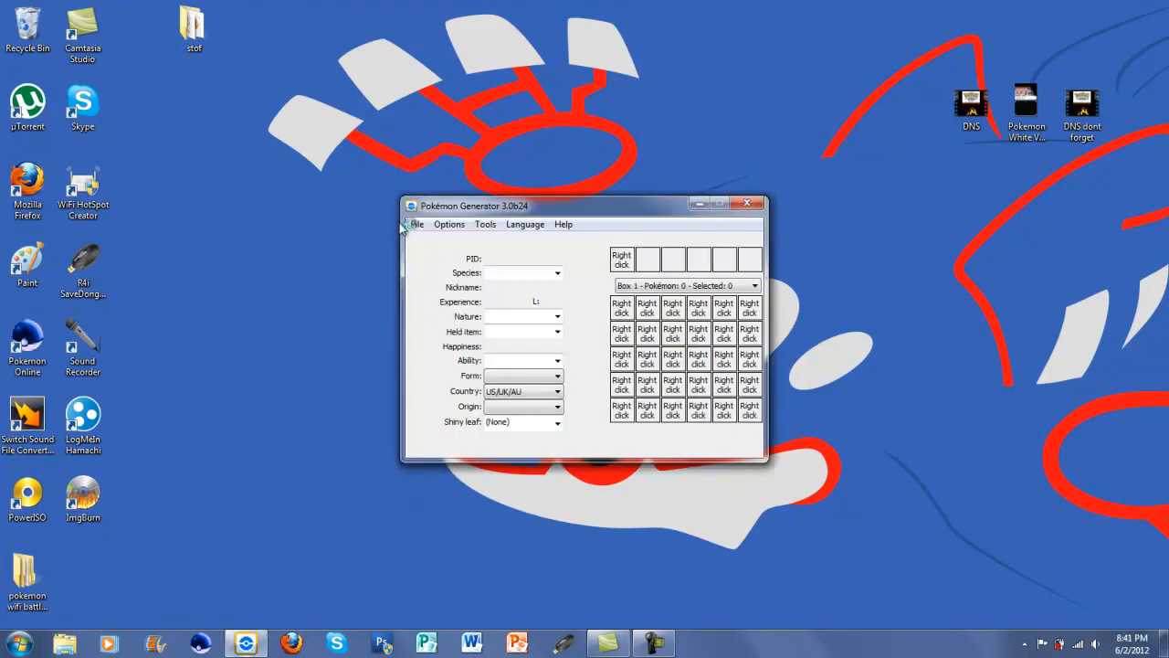
# Load the saved Alakazam file and review its Main and Met details.
pyautogui.click(416, 223)
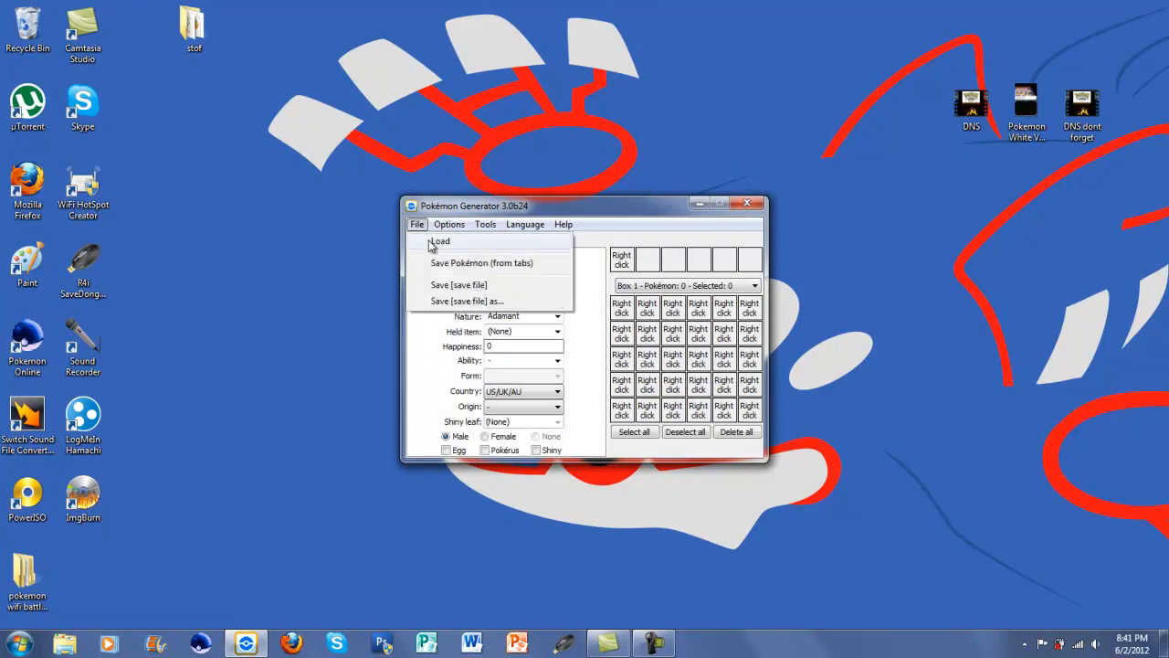
pyautogui.click(441, 241)
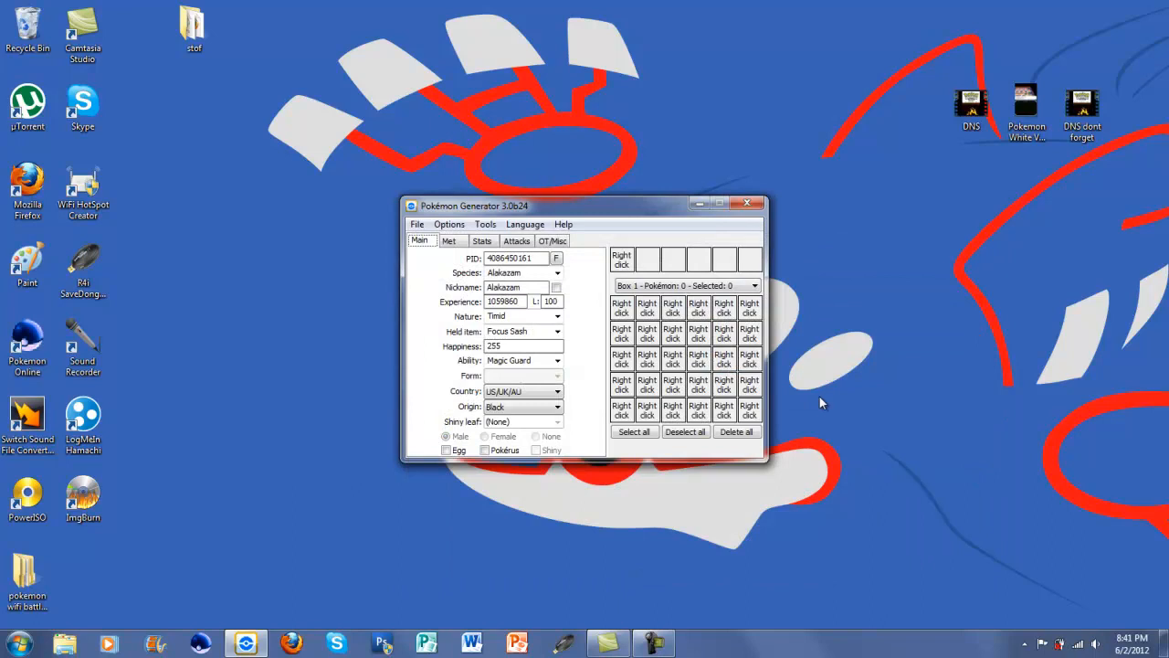
pyautogui.moveTo(584, 204); pyautogui.dragTo(411, 131)
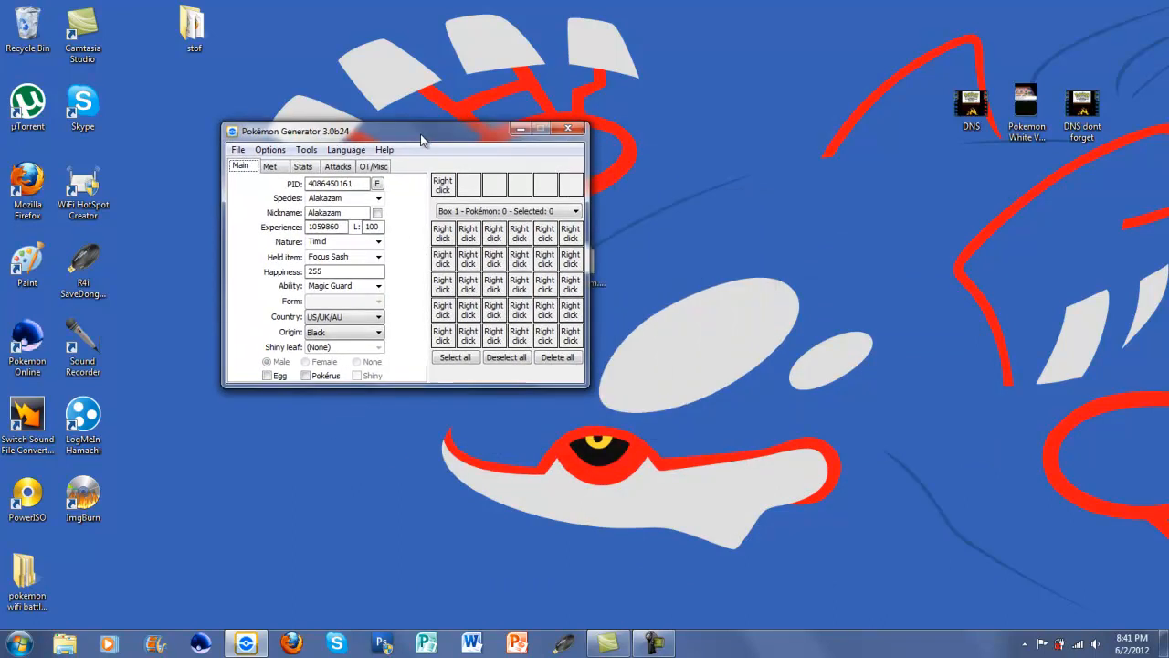
pyautogui.moveTo(420, 132); pyautogui.dragTo(435, 76)
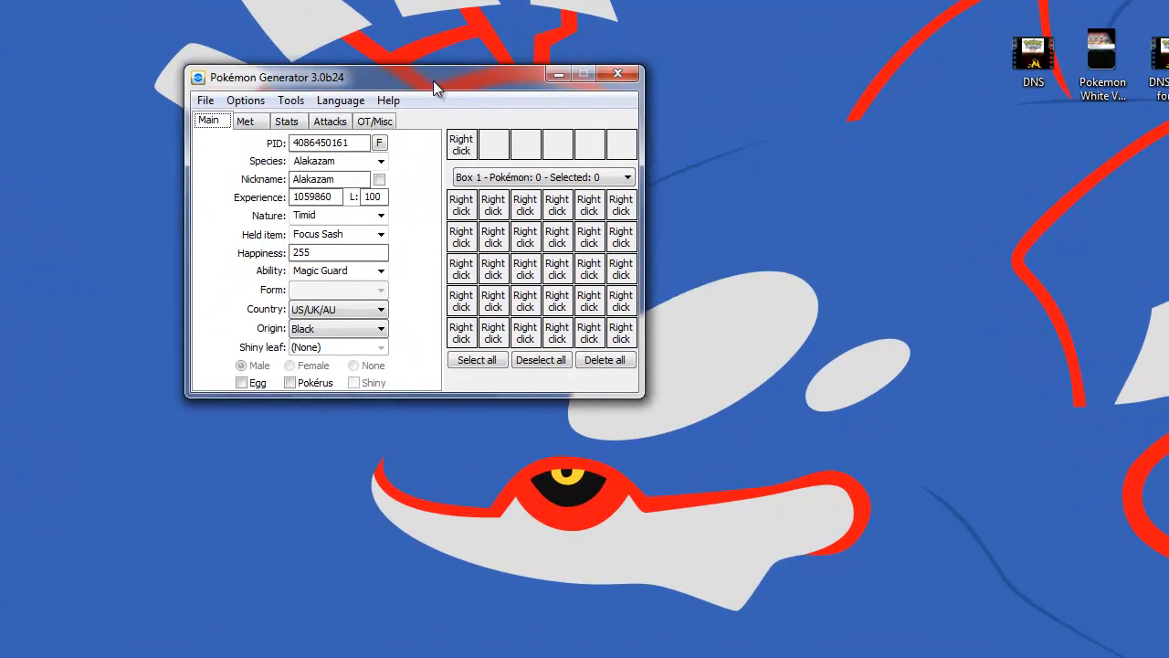
pyautogui.click(244, 120)
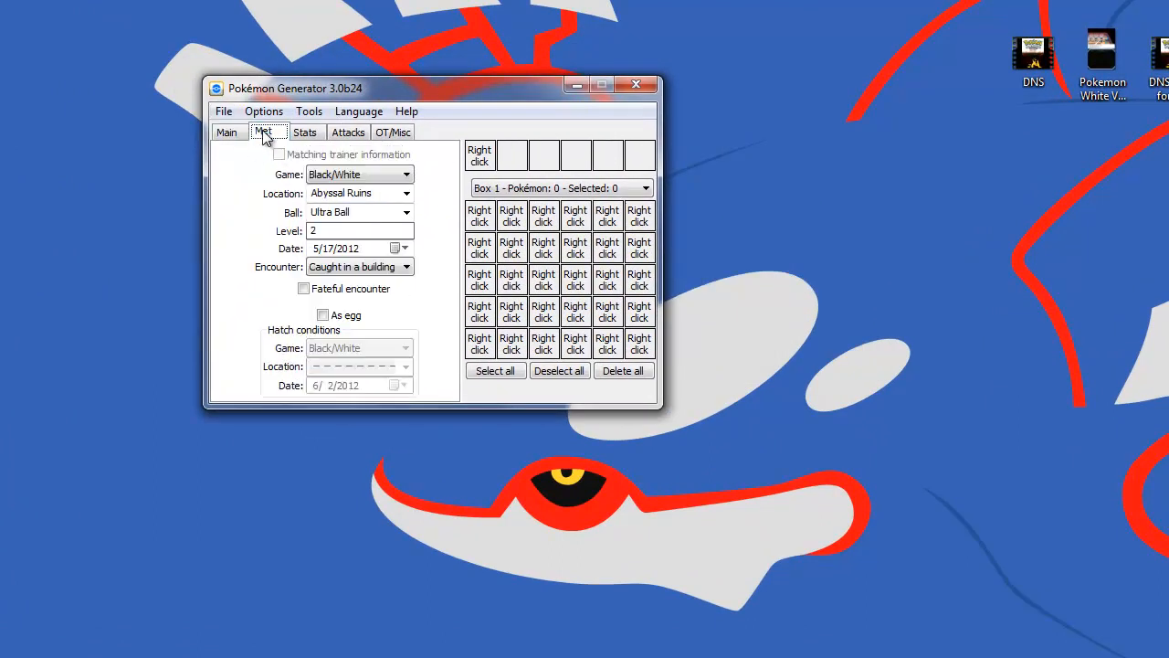
pyautogui.click(227, 131)
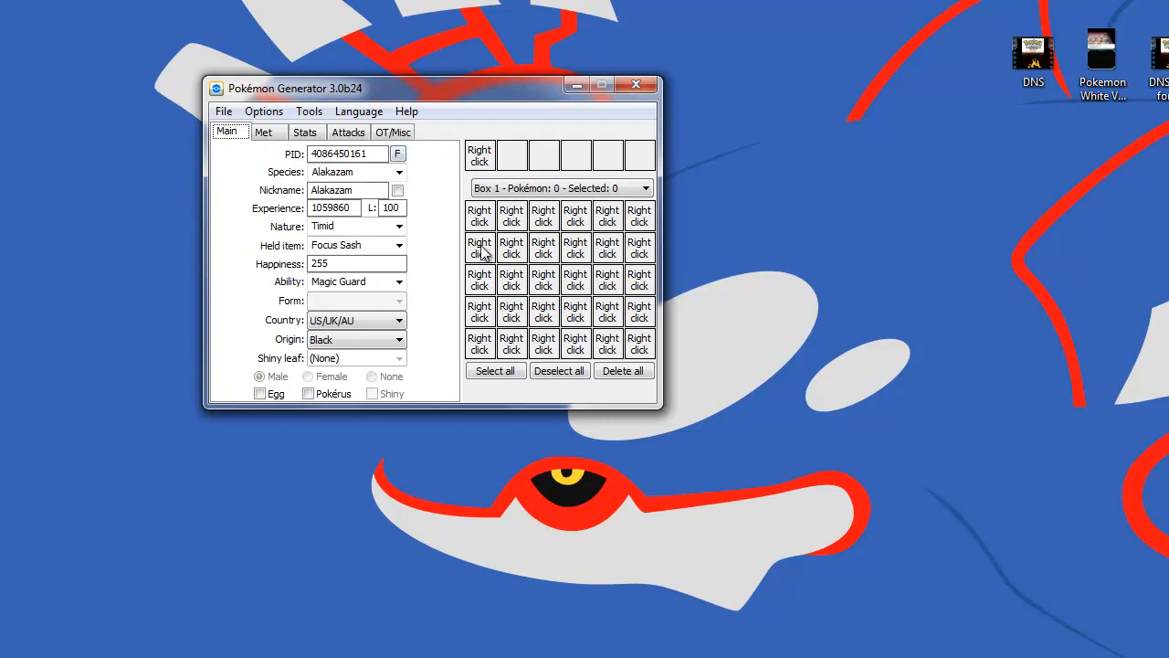
# Save Alakazam as a .pkm file on the desktop and close the generator.
pyautogui.click(223, 111)
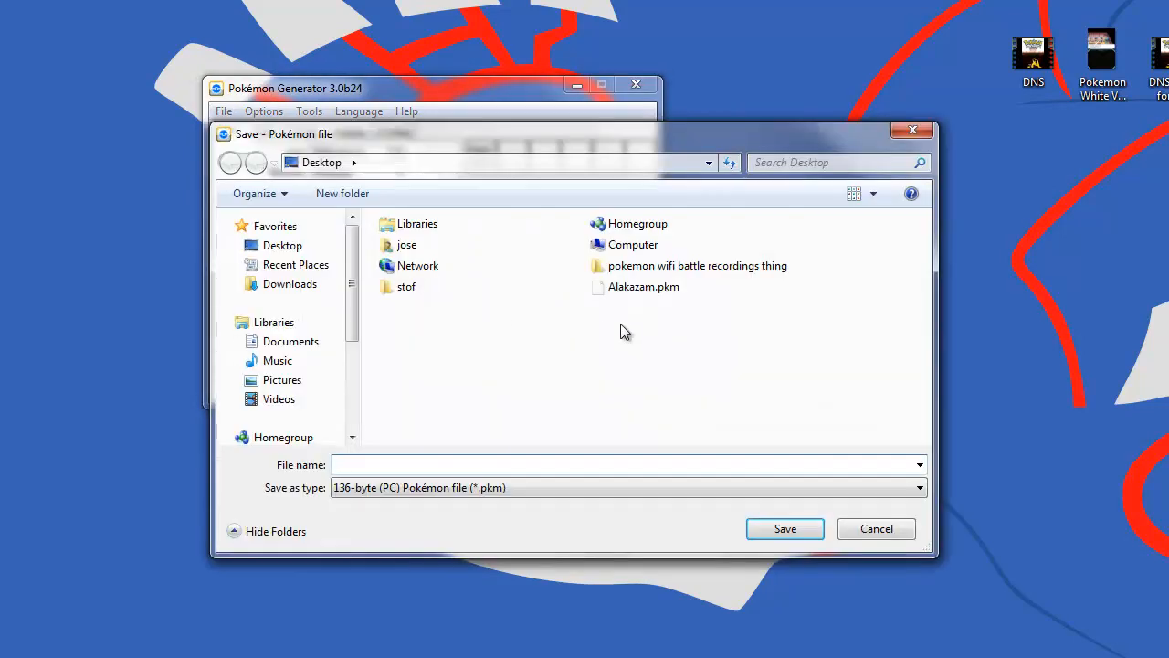
pyautogui.click(874, 528)
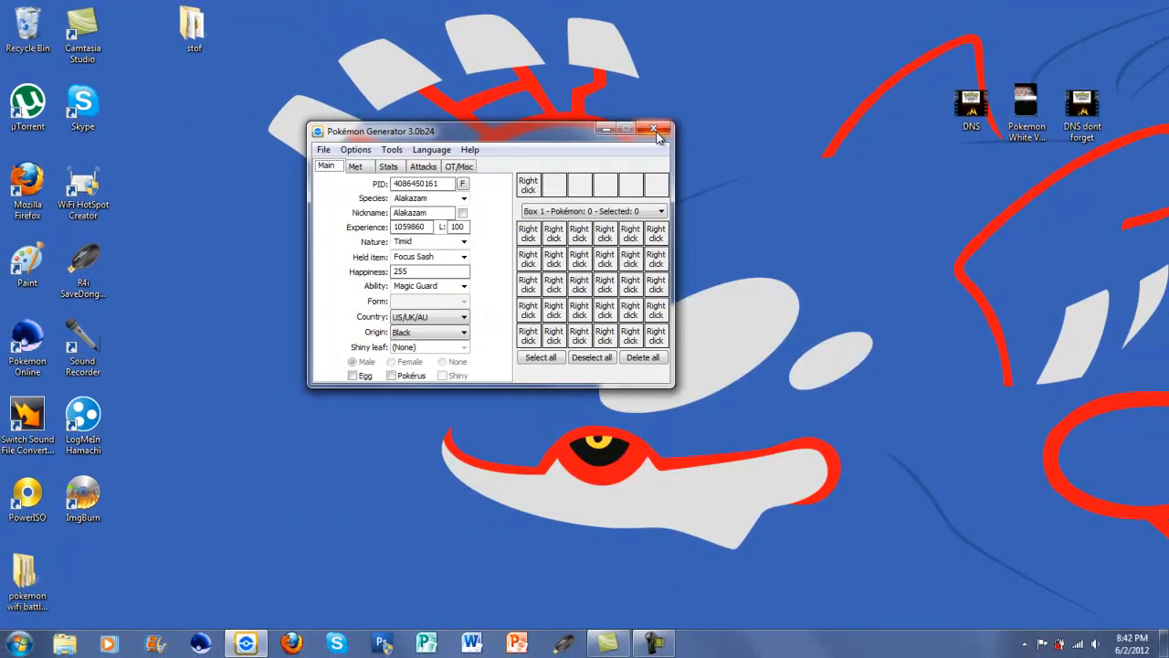
pyautogui.click(654, 132)
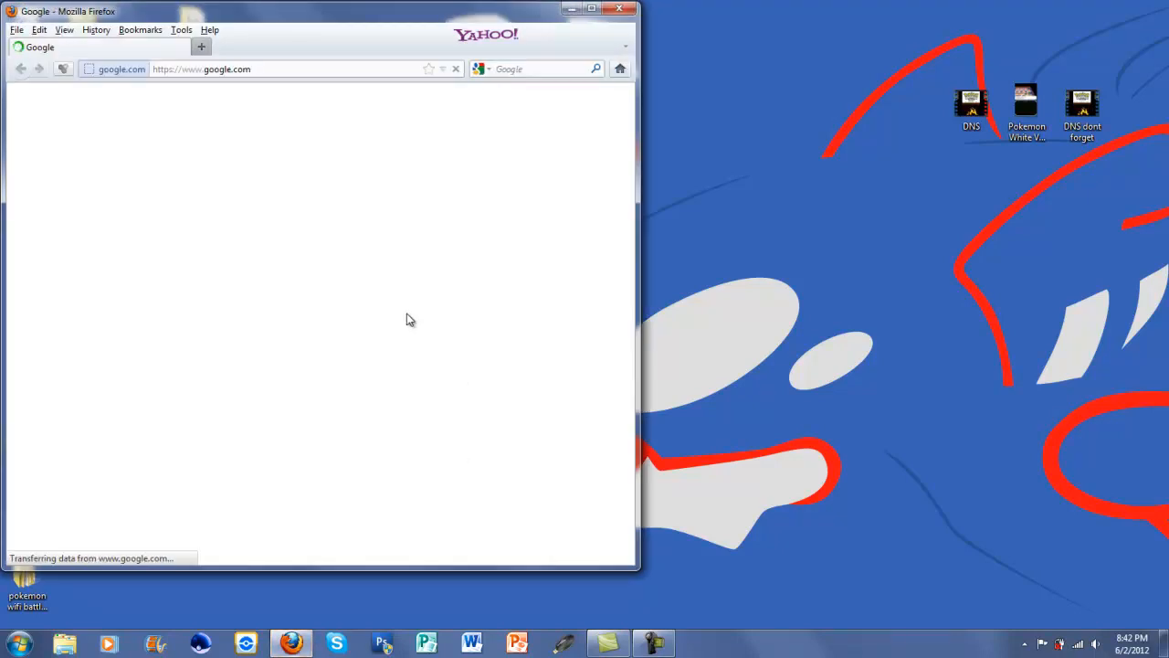
# Search Google for 'poke selector' to find the PokeGTS pages.
pyautogui.write('poke selector')
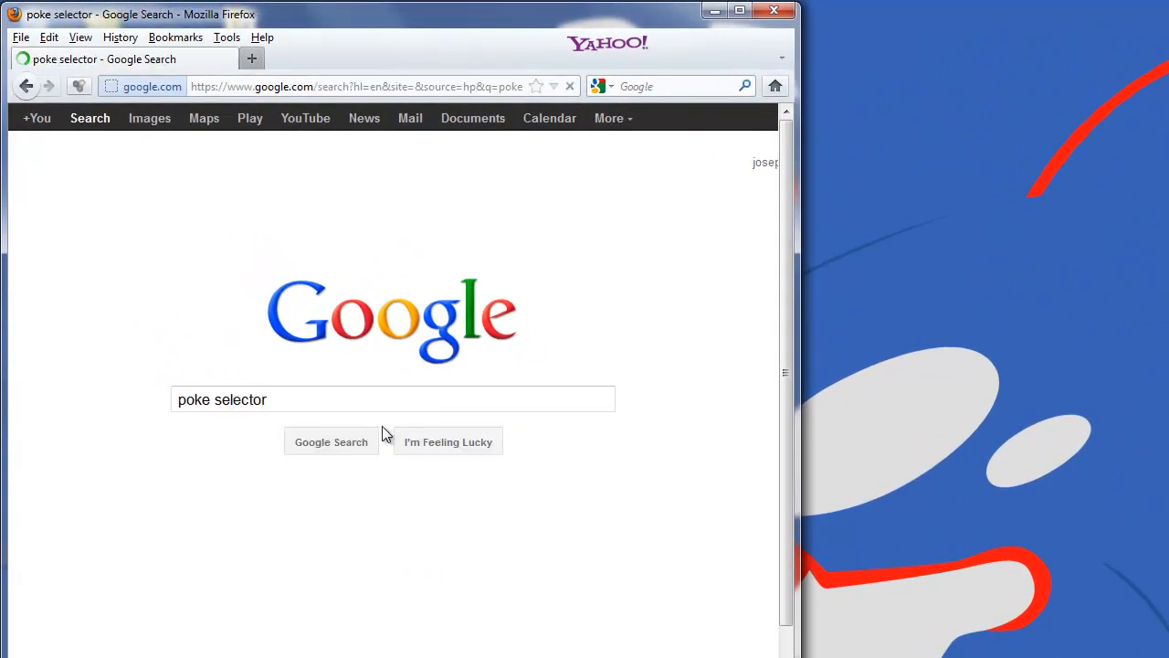
pyautogui.click(330, 440)
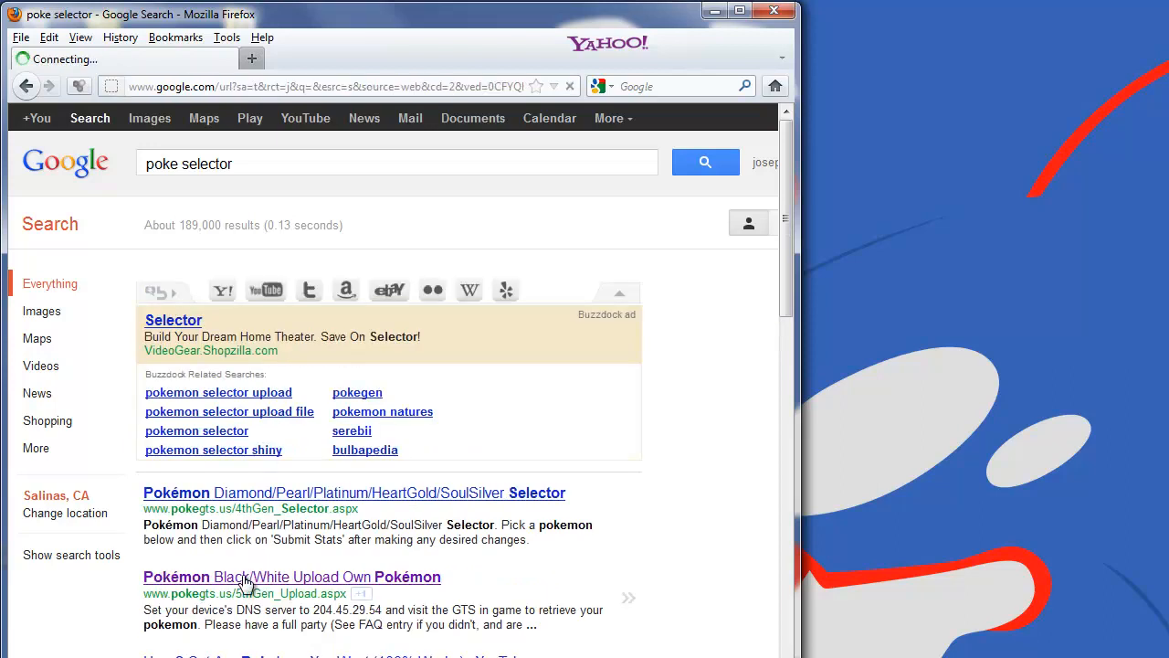
# Open the pokegts.us Black/White upload page and select Alakazam.pkm for upload.
pyautogui.click(292, 578)
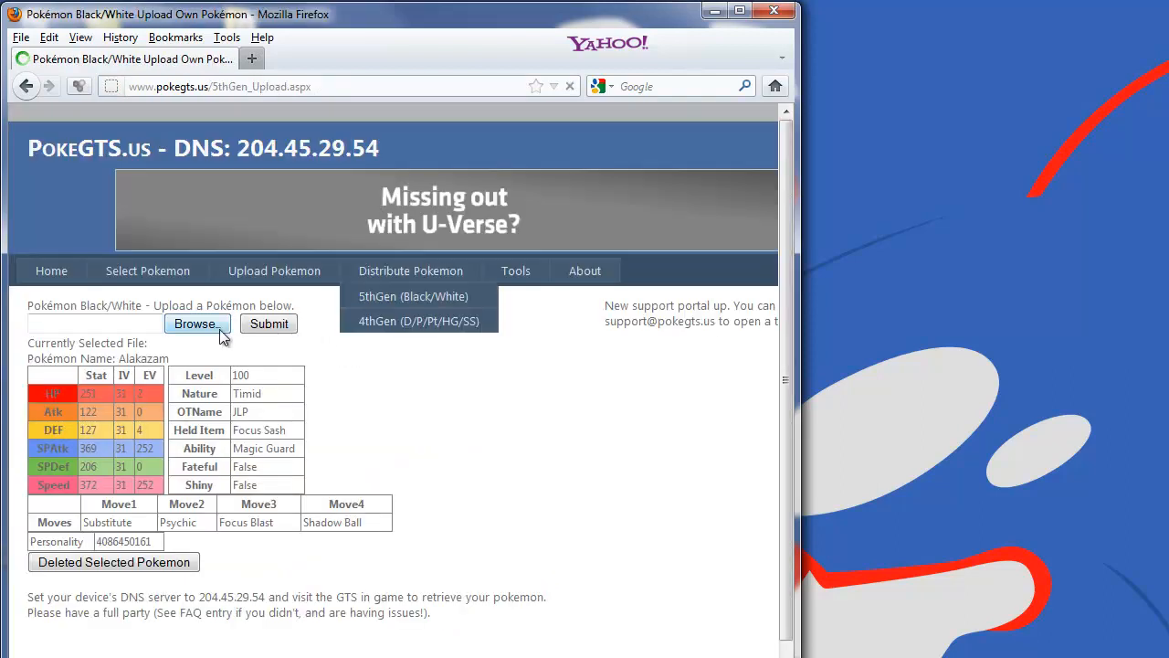
pyautogui.click(195, 323)
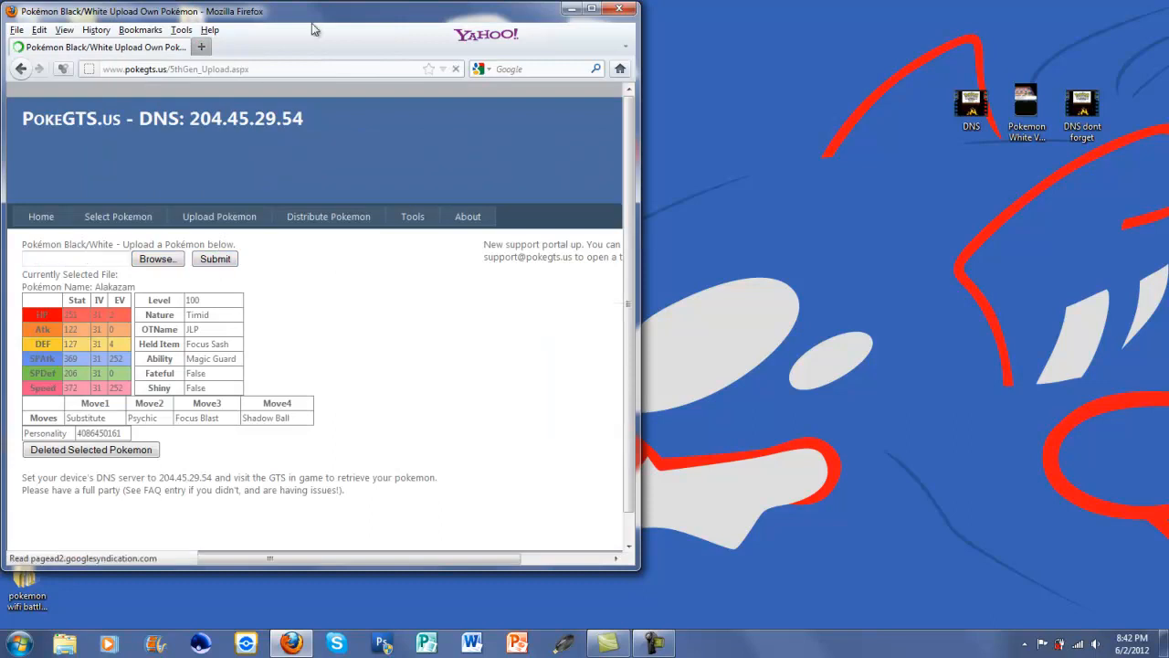
pyautogui.click(592, 11)
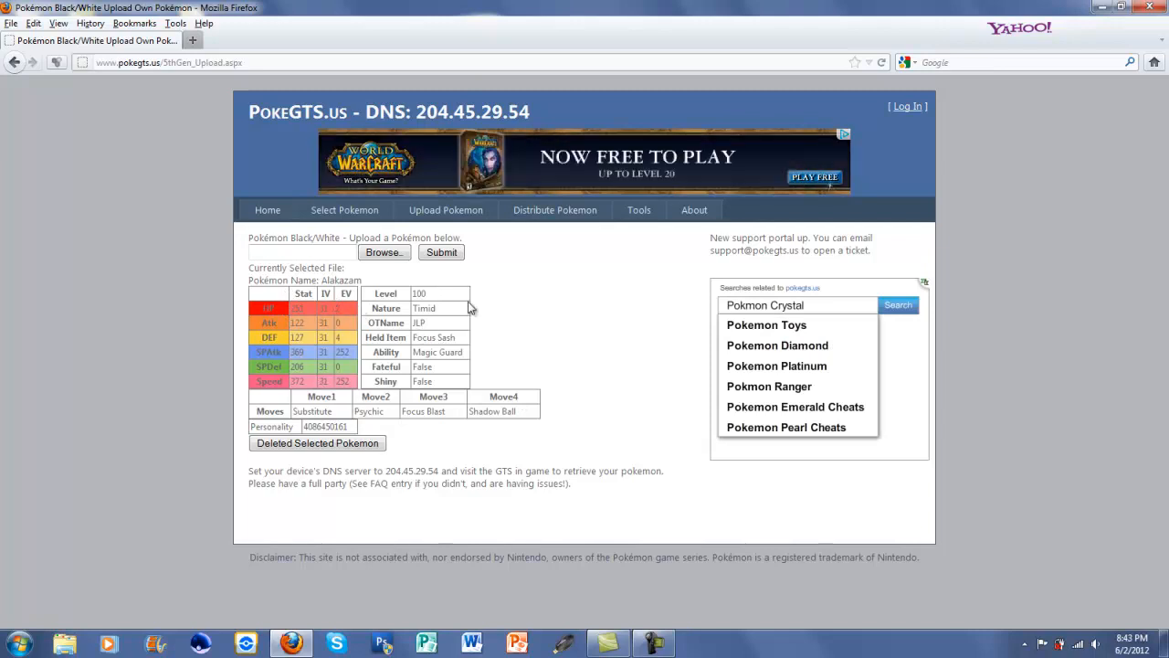
pyautogui.moveTo(249, 417)
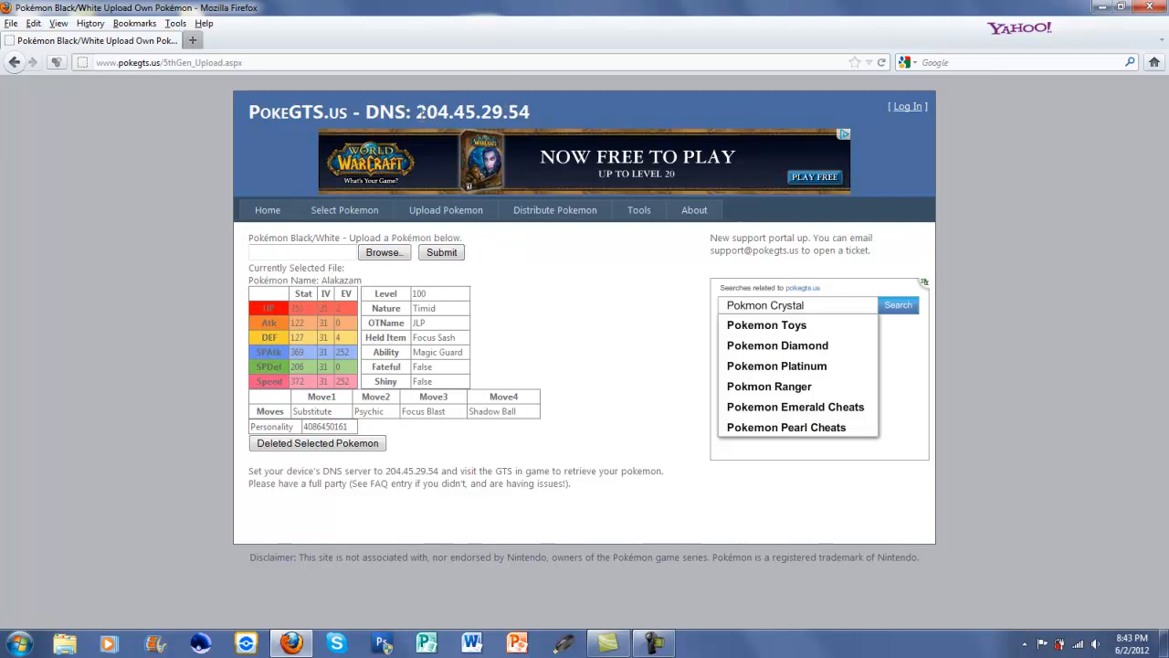
# Highlight the site's DNS address 204.45.29.54 in the page header.
pyautogui.moveTo(369, 111); pyautogui.dragTo(490, 111)
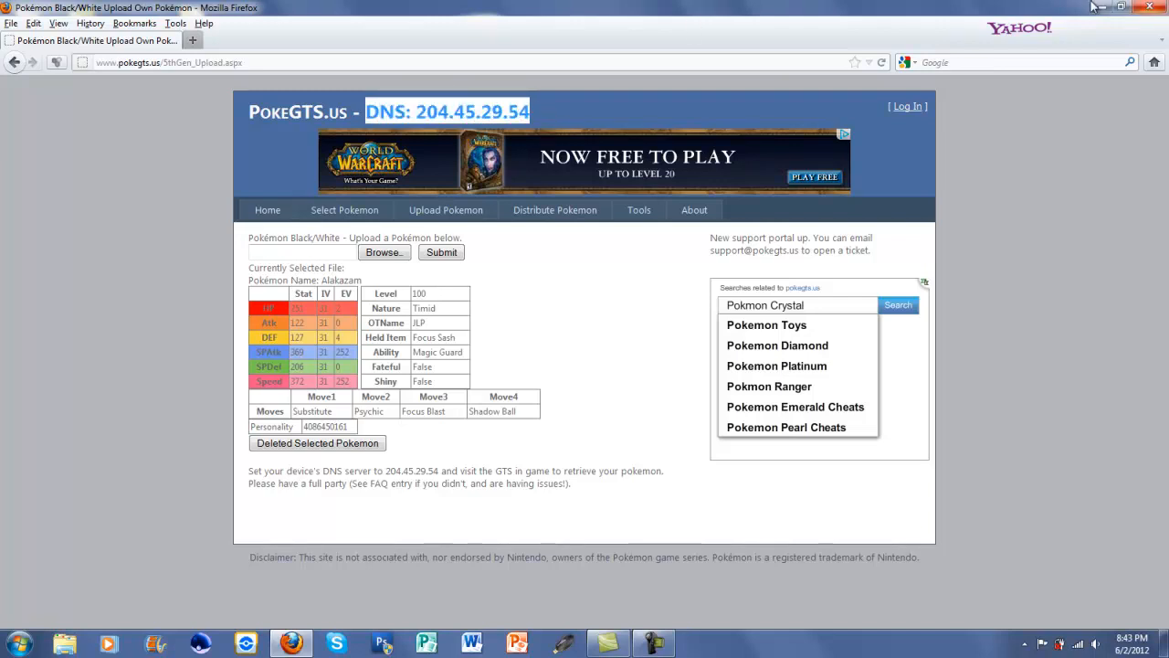
pyautogui.click(1122, 7)
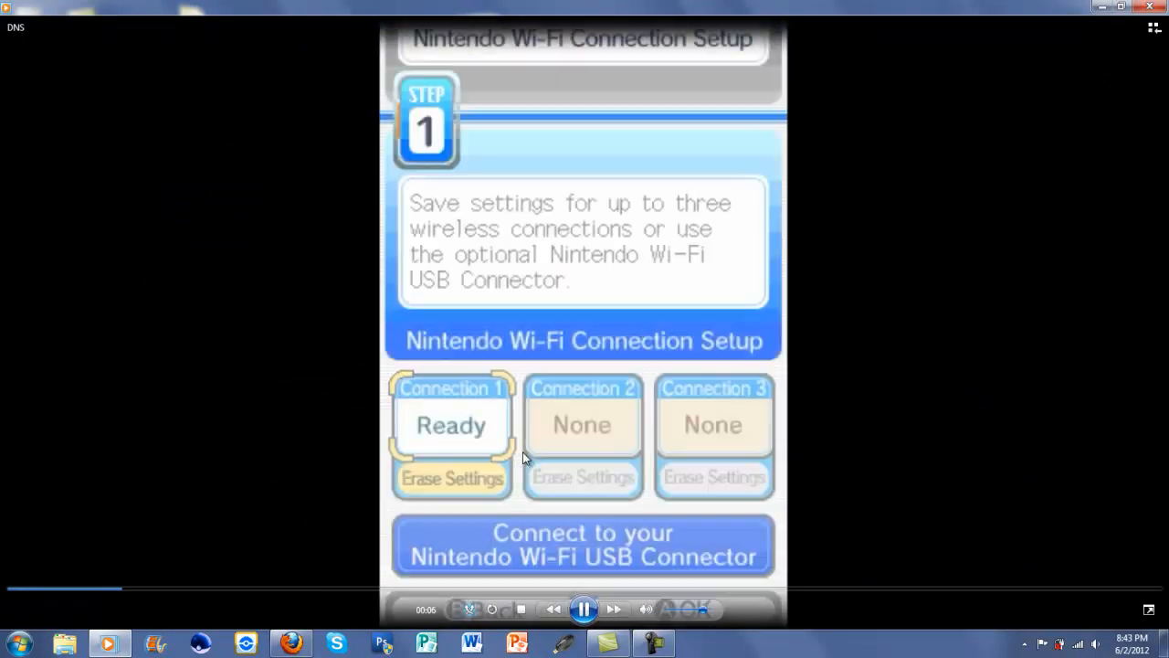
# Play the DS Wi-Fi setup clip showing primary DNS entered as 204.45.29.54.
pyautogui.click(451, 424)
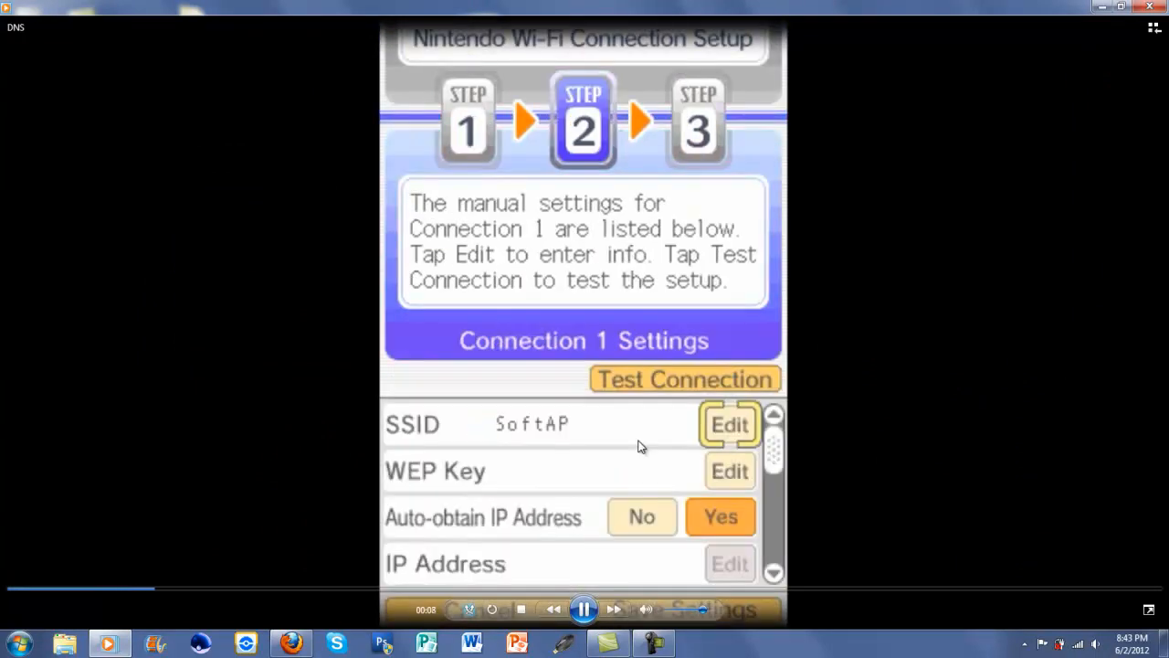
pyautogui.scroll(-3)
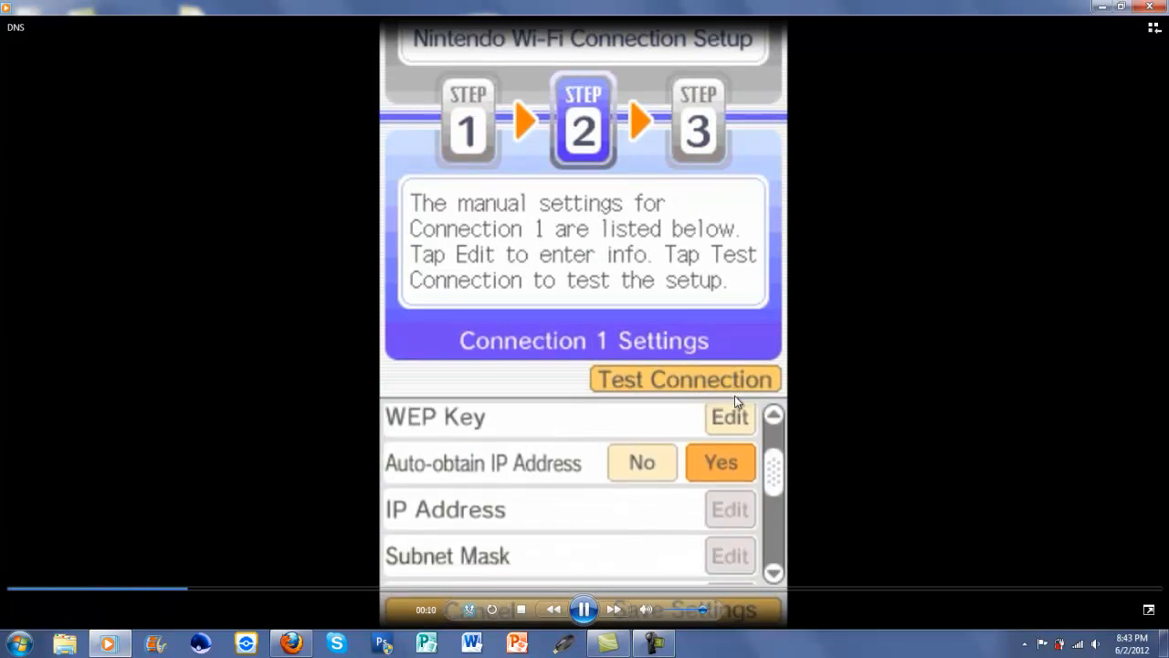
pyautogui.scroll(-3)
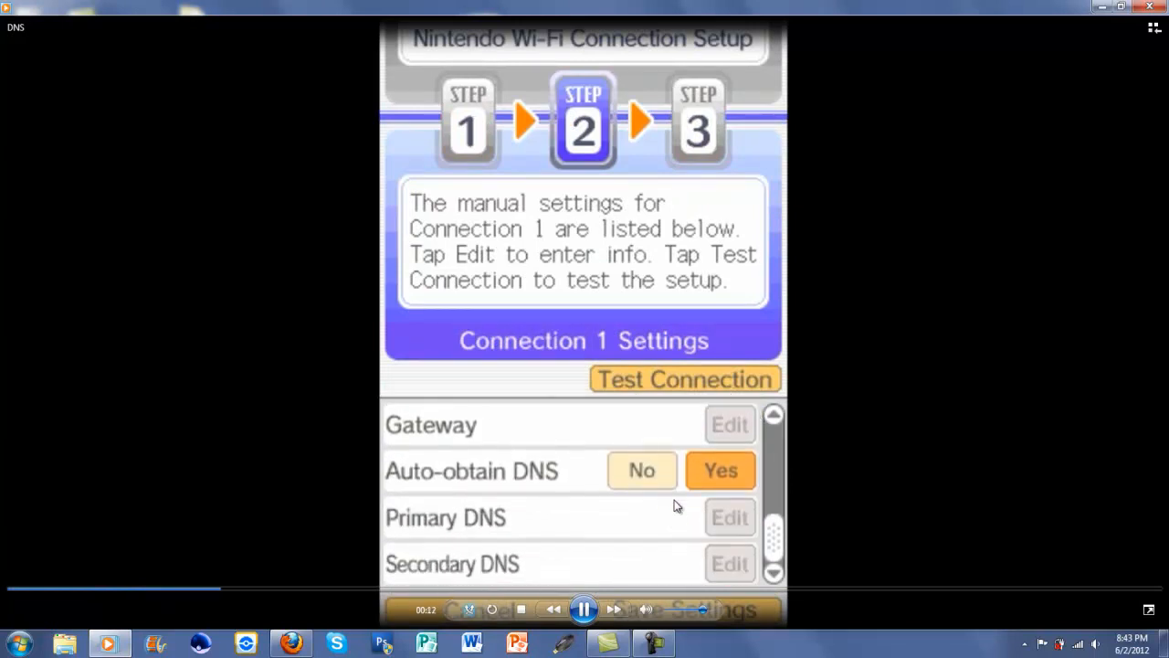
pyautogui.click(641, 470)
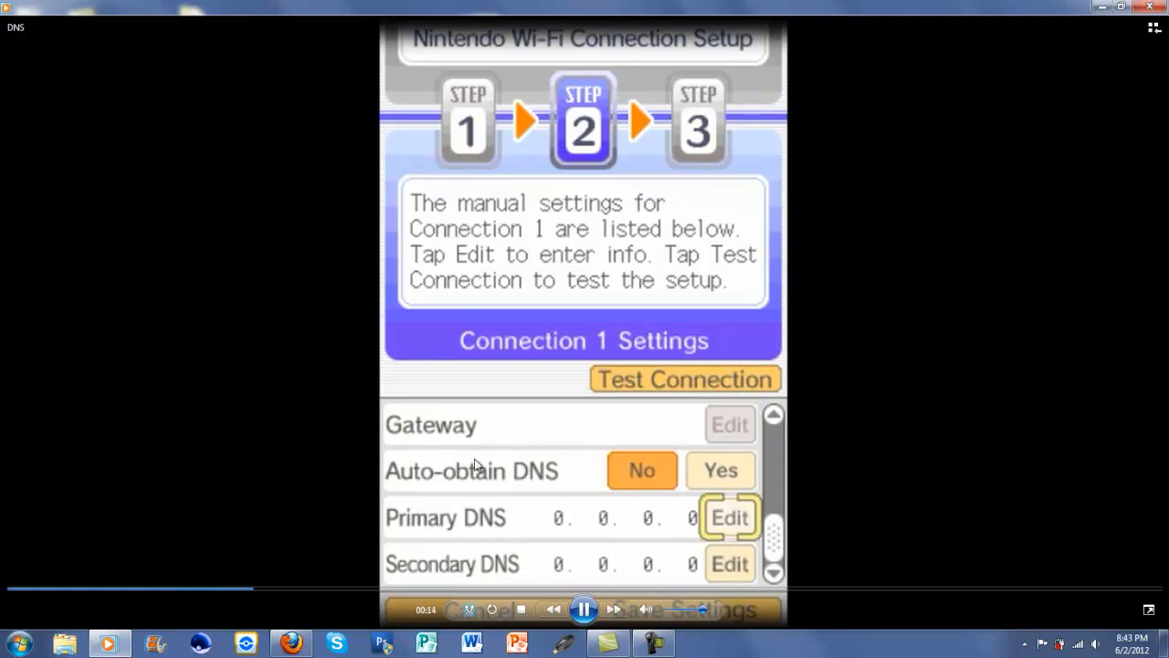
pyautogui.click(729, 517)
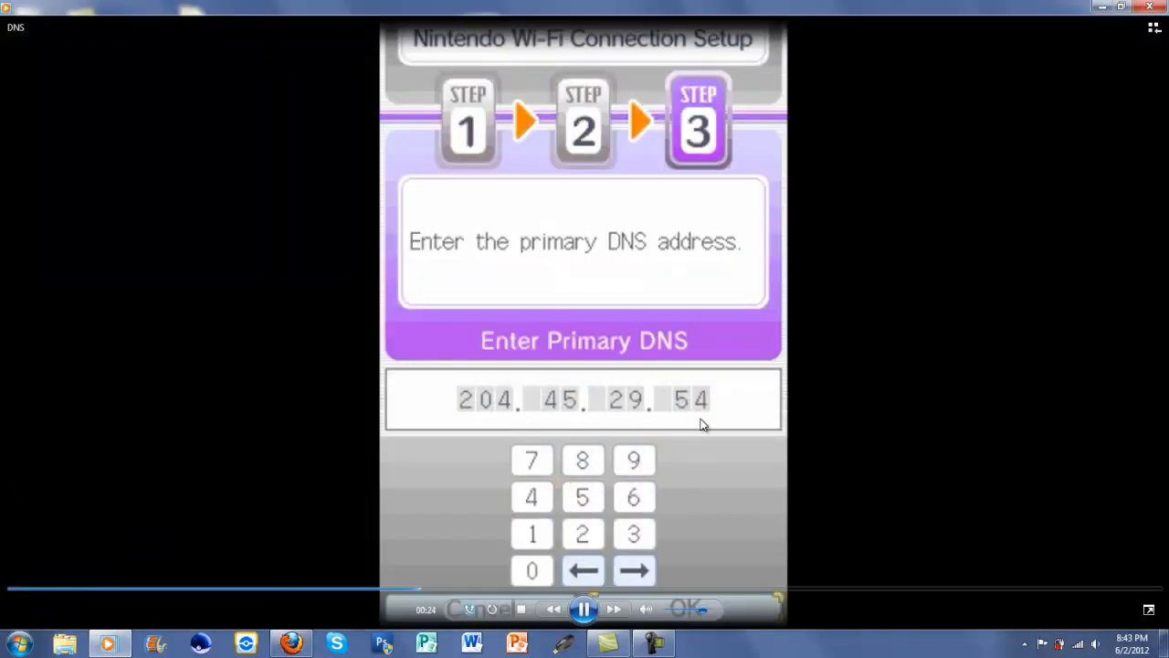
pyautogui.click(687, 607)
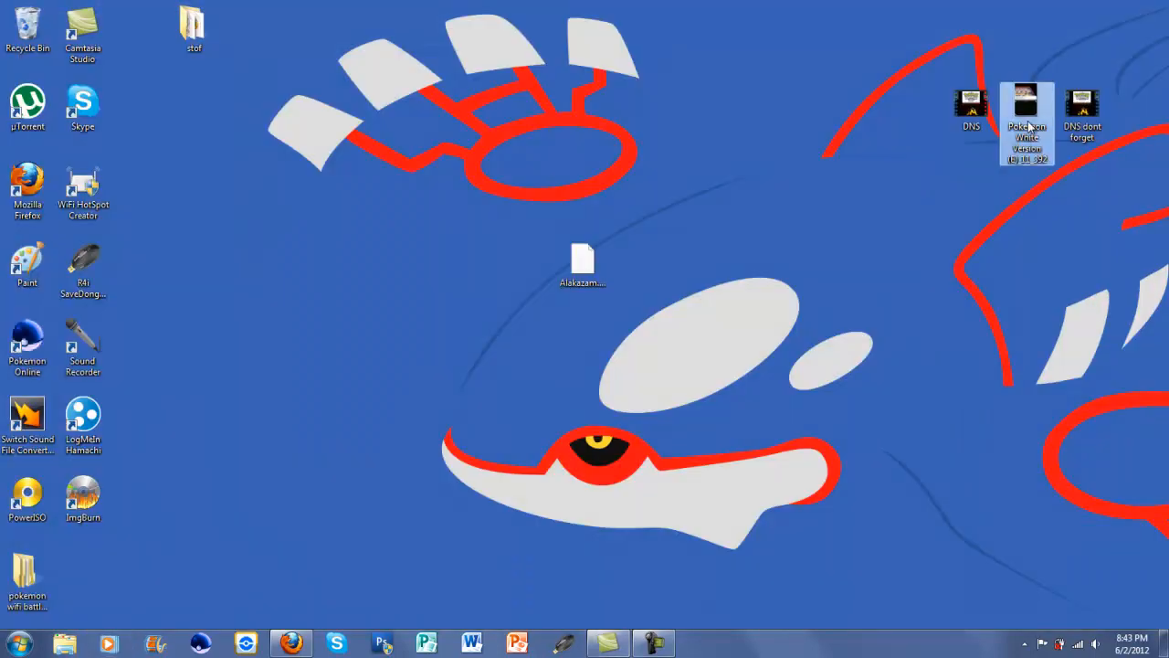
pyautogui.doubleClick(1026, 118)
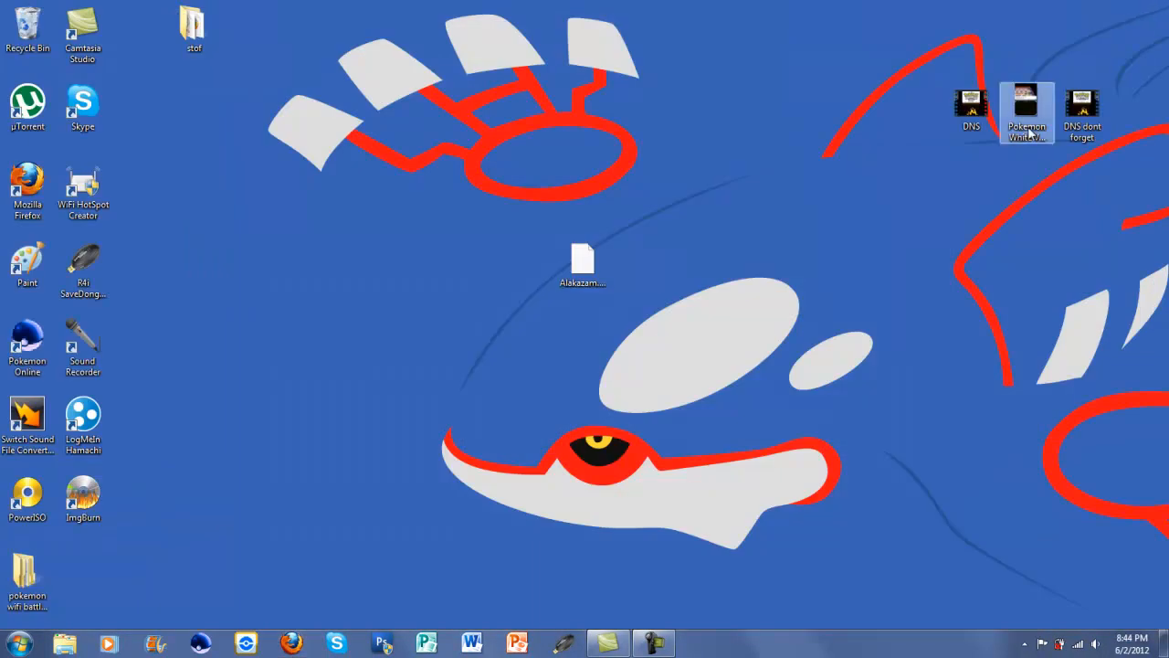
pyautogui.doubleClick(1081, 102)
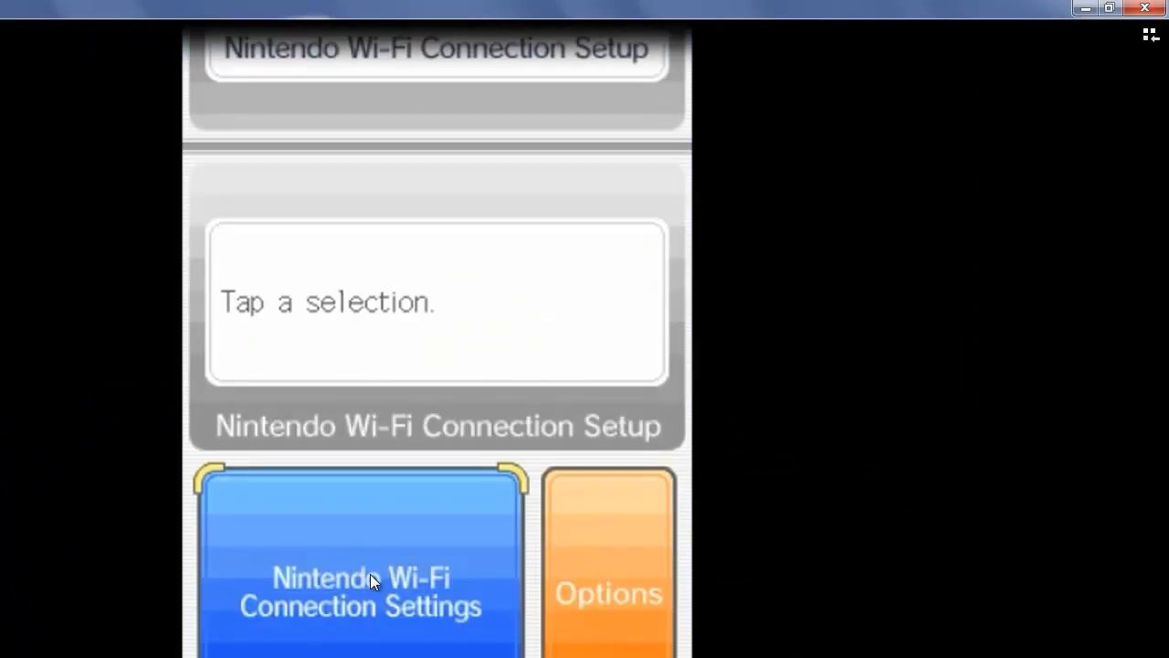
# Play the clip returning to DS Connection 1 settings, then close the player.
pyautogui.click(362, 566)
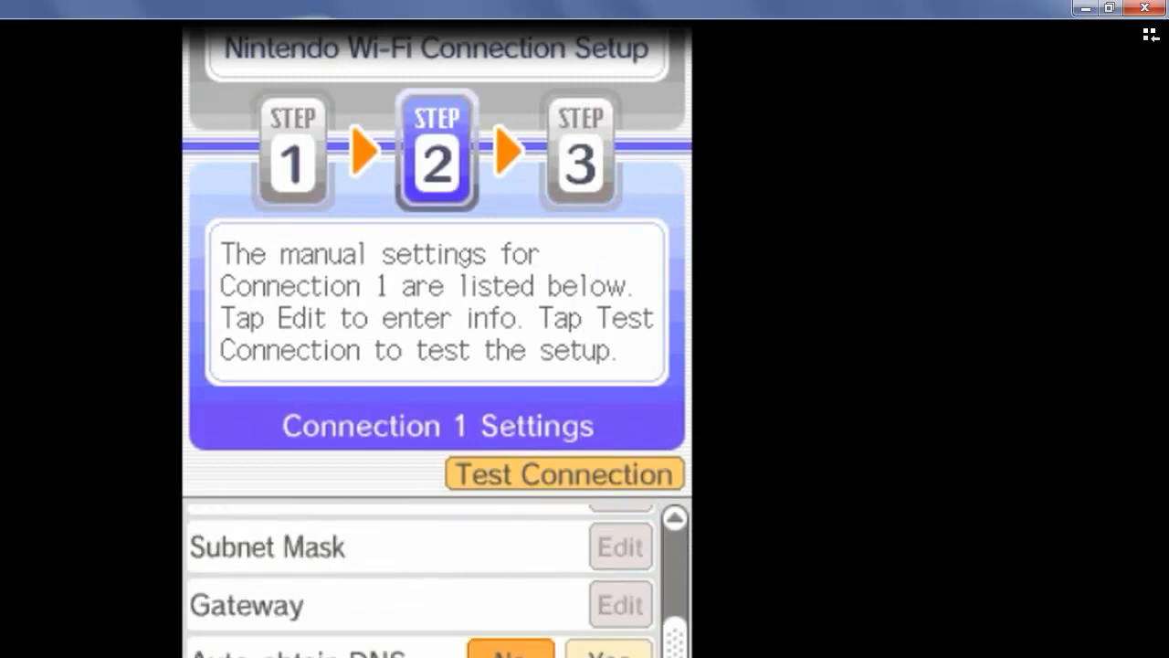
pyautogui.scroll(-3)
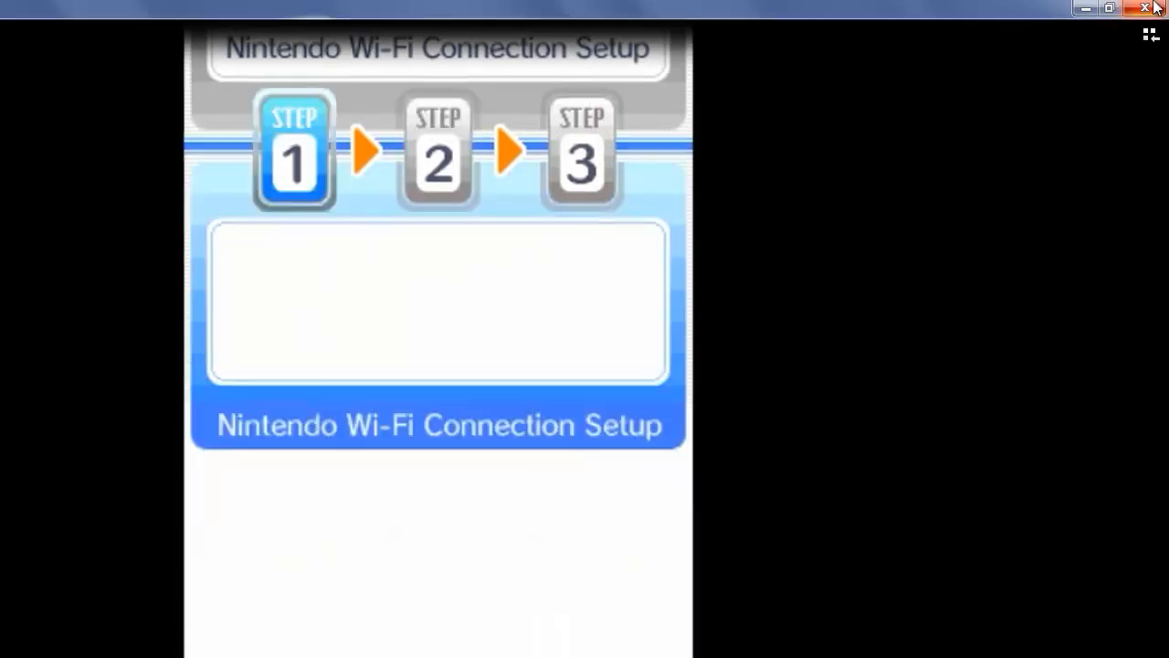
pyautogui.click(1145, 8)
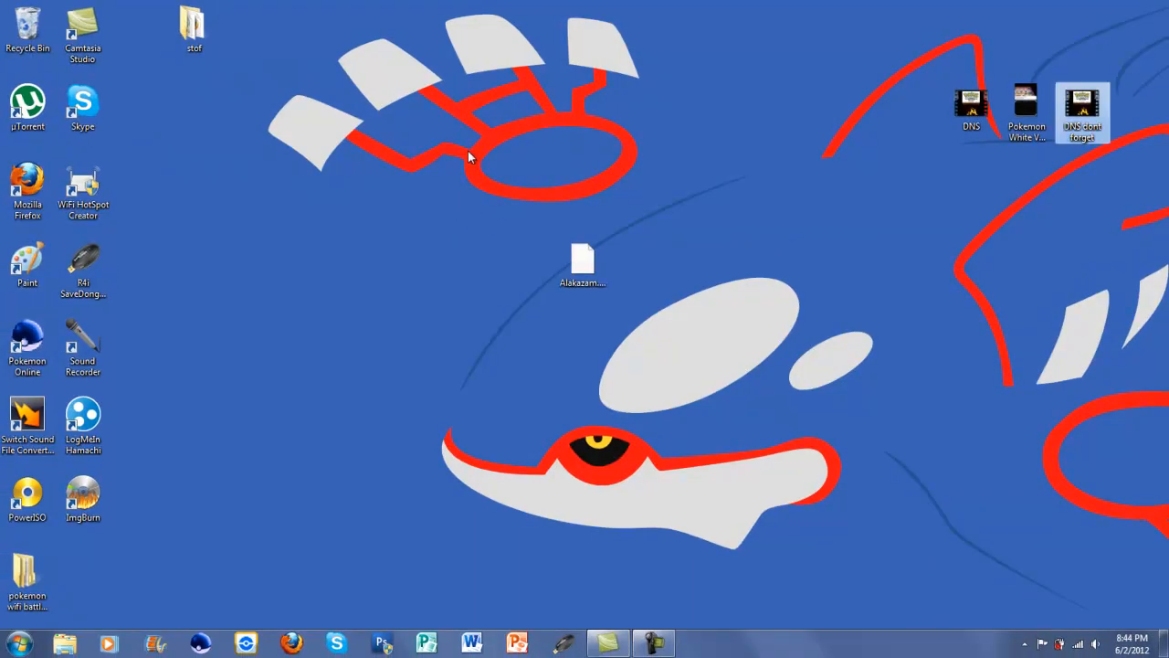